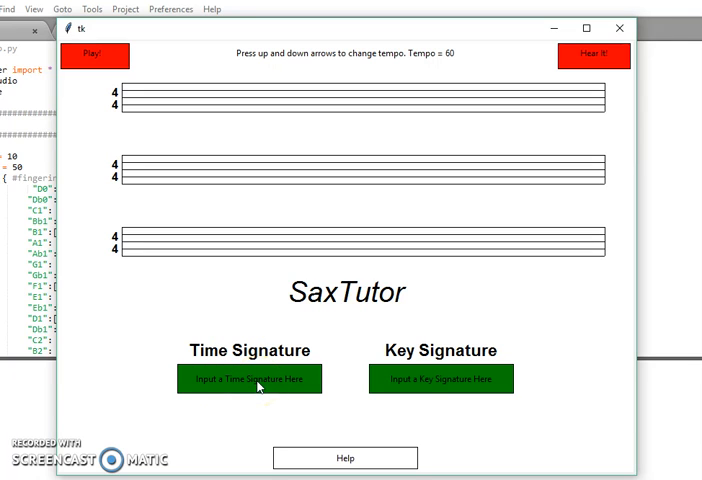
Step: Enter a 3/4 time signature and a D major key signature for the staves
left_click(248, 378)
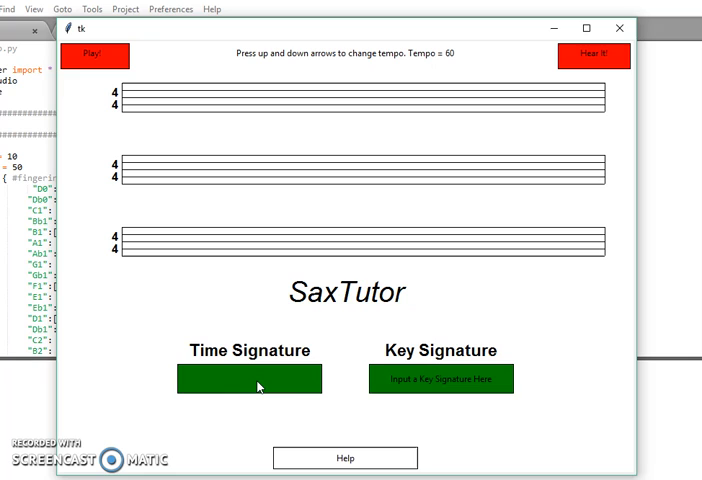
left_click(248, 378)
type("3/4")
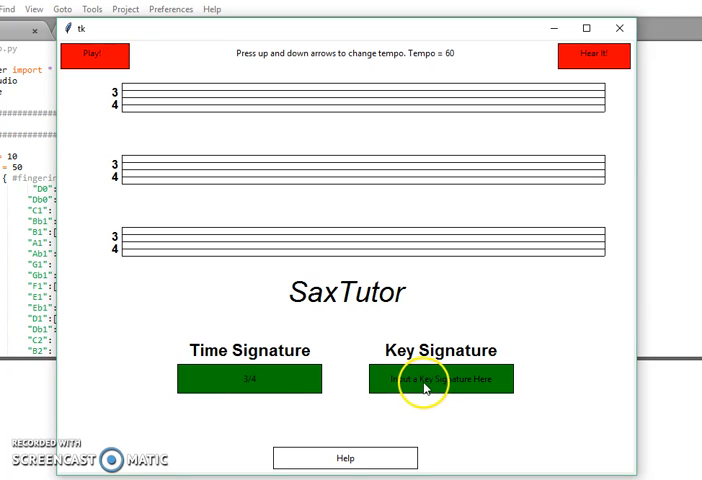
left_click(440, 378)
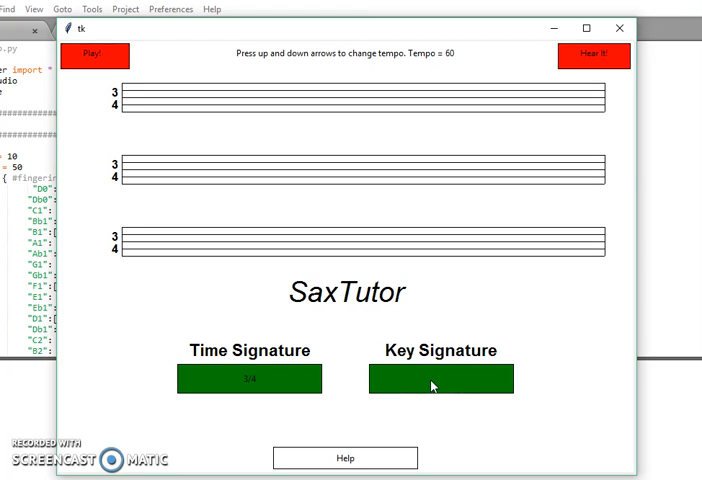
left_click(440, 378)
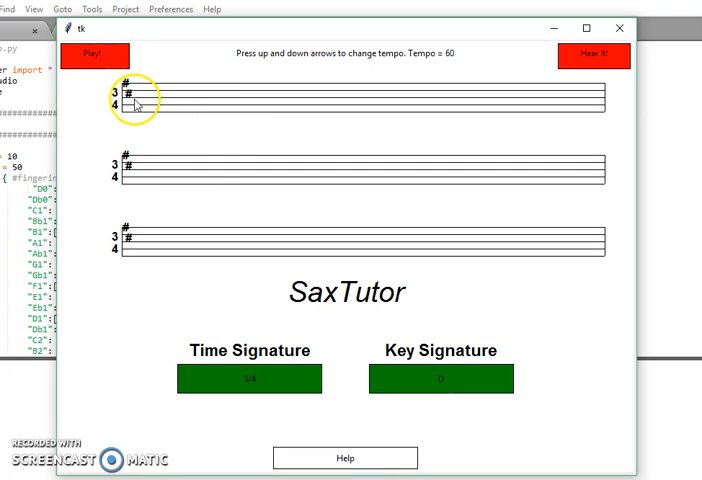
mouse_move(144, 120)
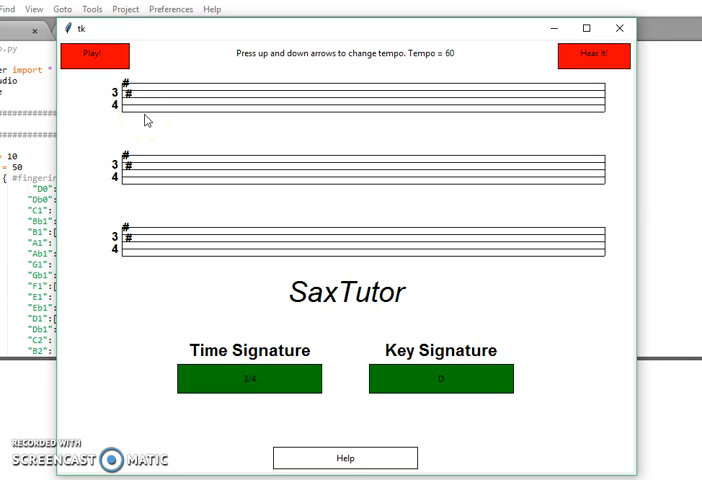
Step: Place the first two rising notes of the D major arpeggio on the top staff
left_click(148, 112)
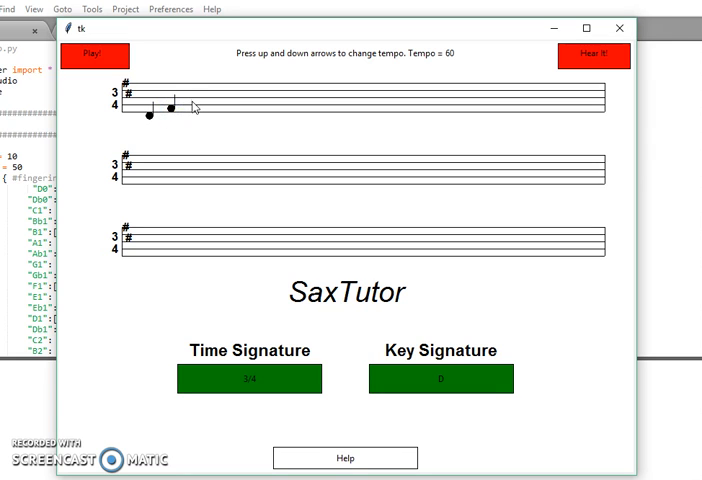
left_click(216, 90)
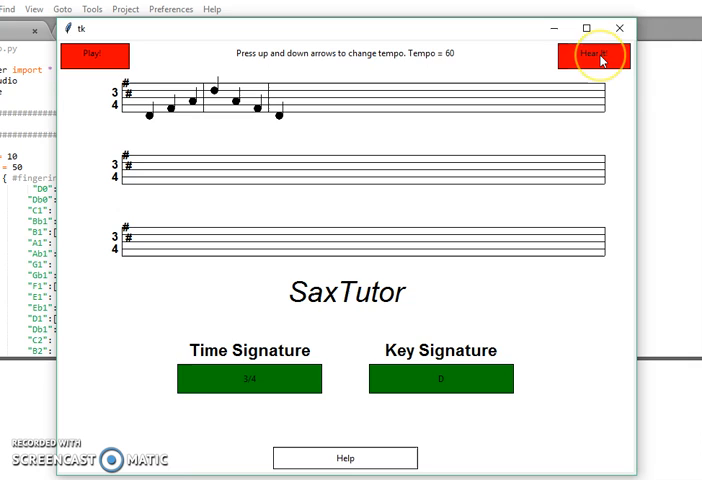
left_click(596, 52)
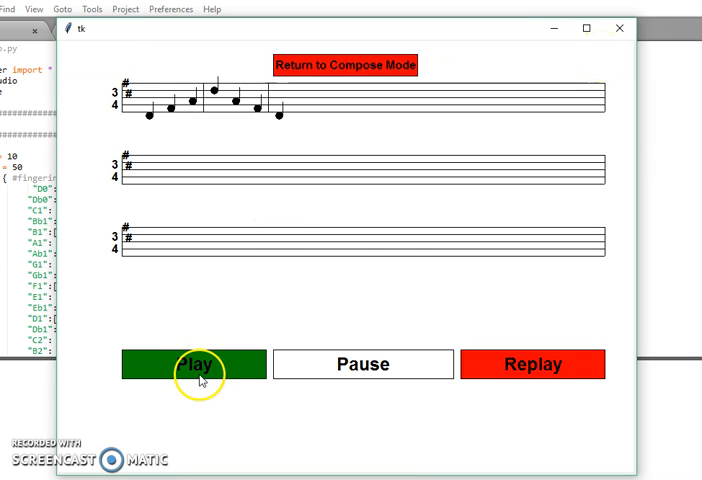
mouse_move(232, 318)
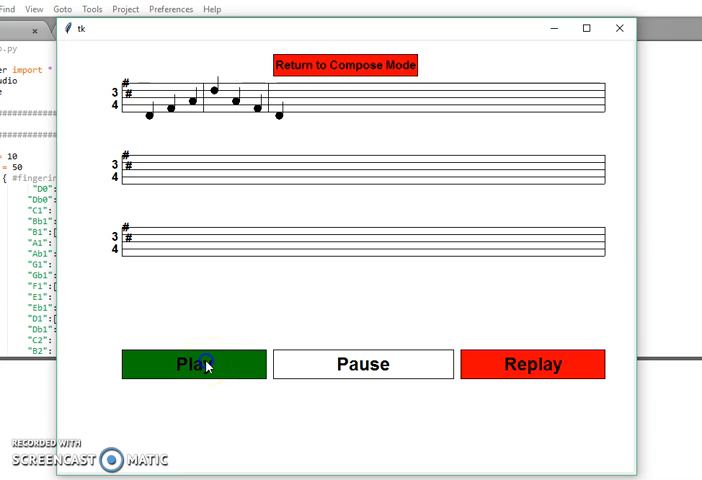
mouse_move(472, 290)
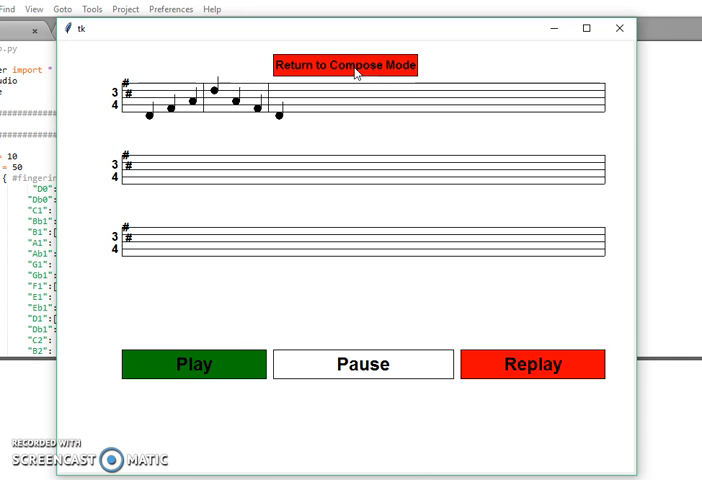
left_click(344, 64)
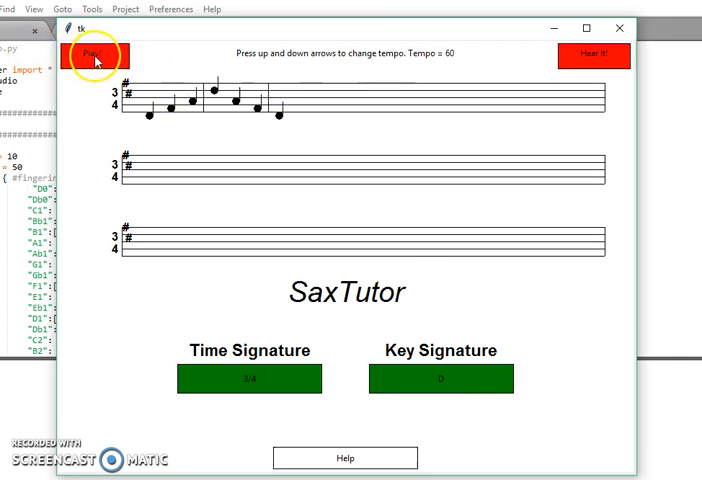
Step: Enter practice mode and begin stepping through the melody with the fingering chart
left_click(96, 56)
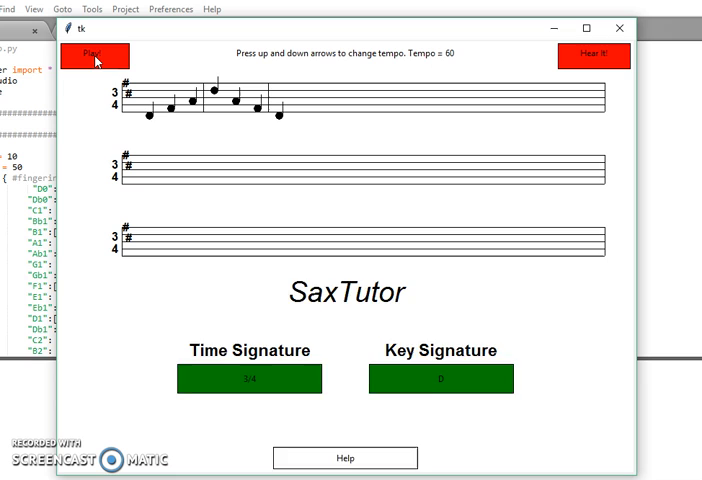
left_click(96, 56)
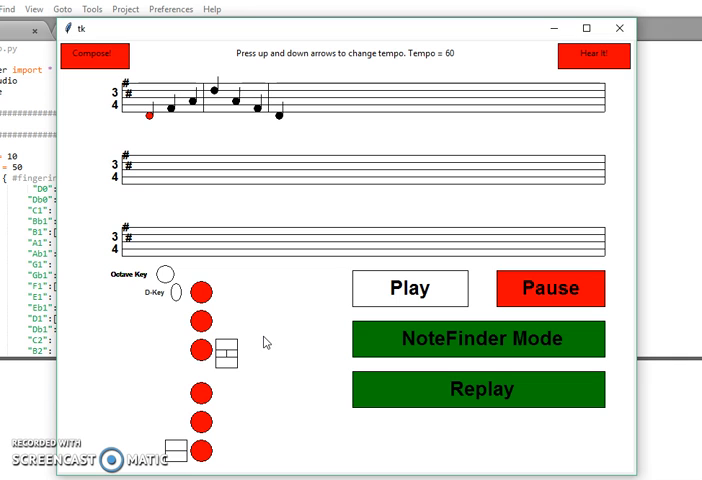
left_click(204, 410)
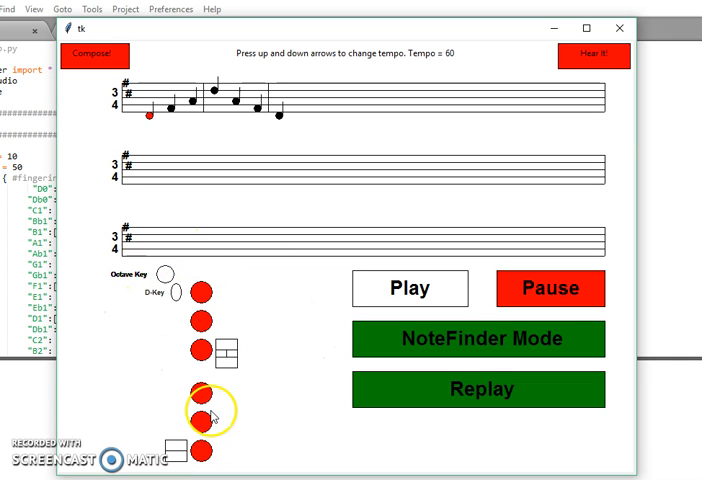
mouse_move(368, 376)
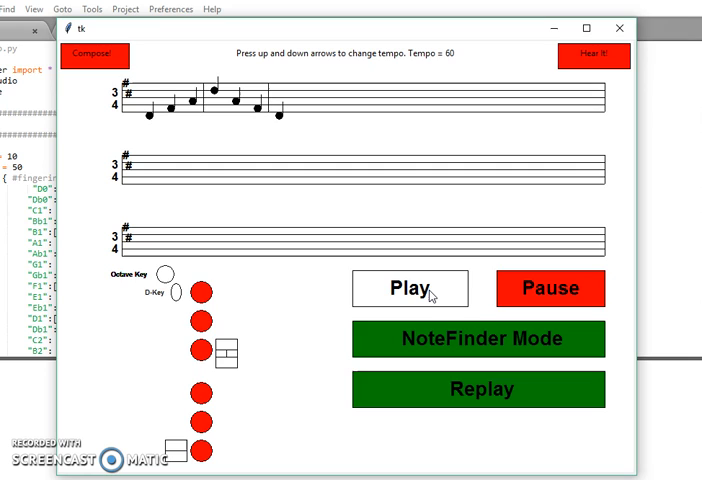
Step: Lower the practice tempo from 60 to about 57 with the arrow keys
key("up")
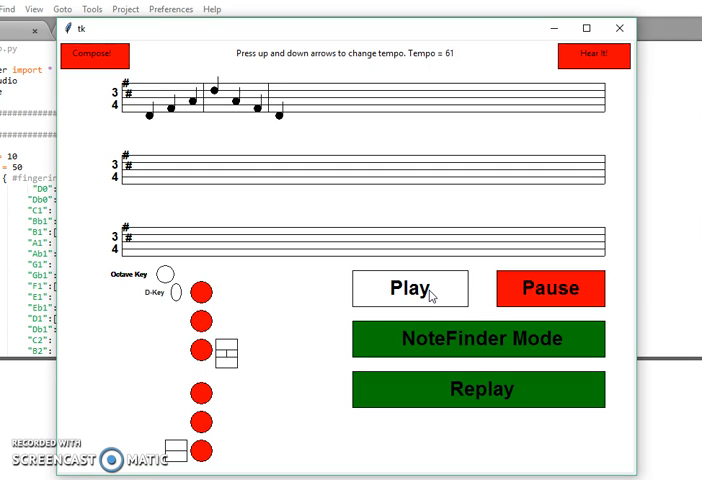
key("up")
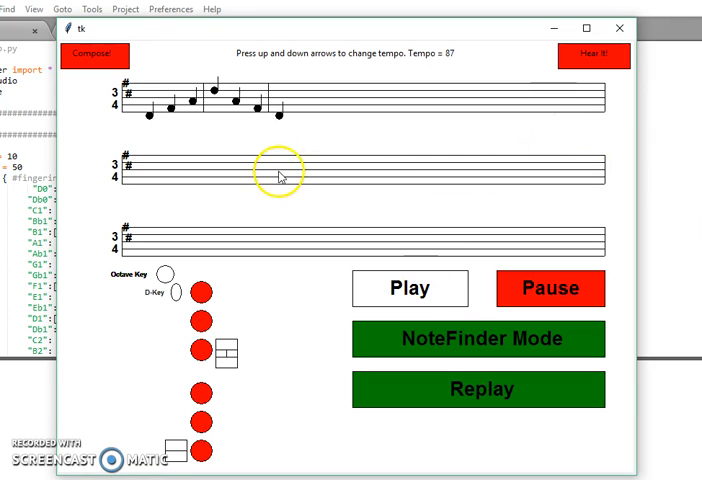
mouse_move(432, 156)
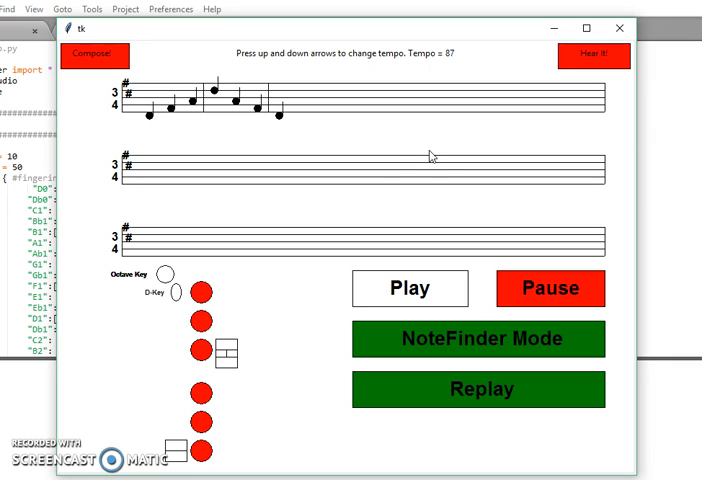
mouse_move(476, 348)
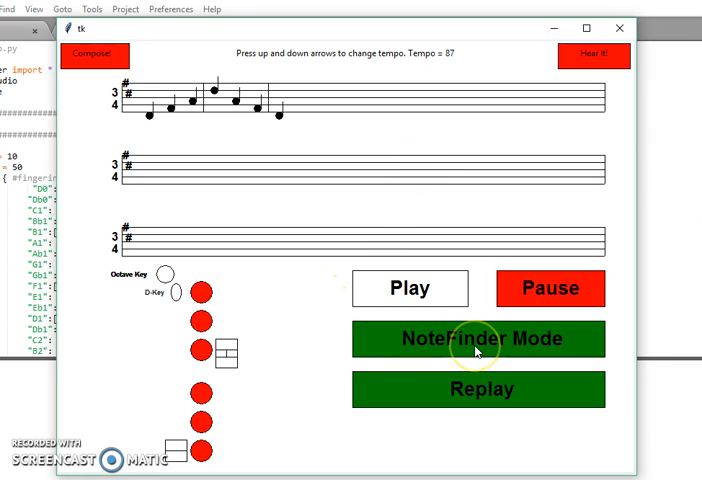
mouse_move(476, 350)
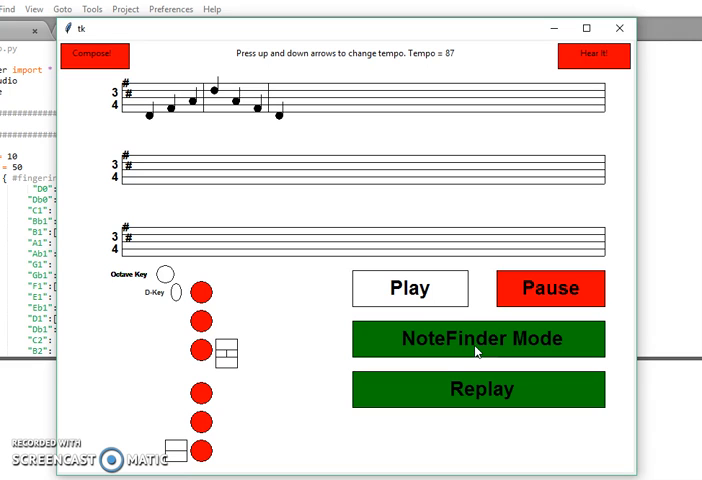
Step: Enter NoteFinder mode and test the octave key plus one key, reported as not a note
left_click(480, 338)
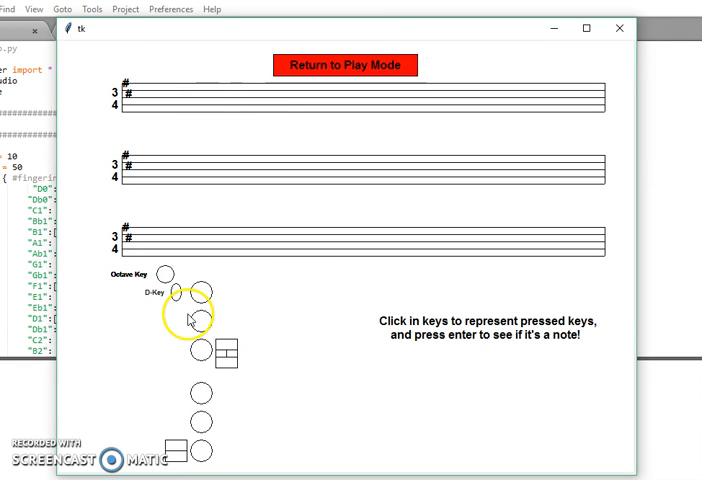
left_click(168, 272)
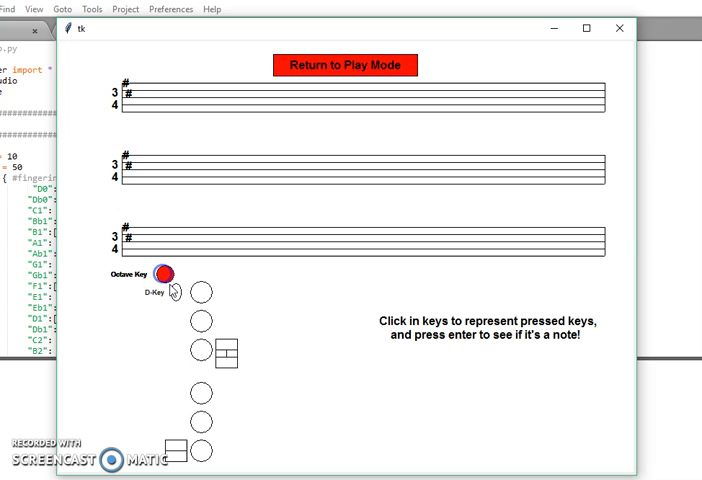
left_click(200, 324)
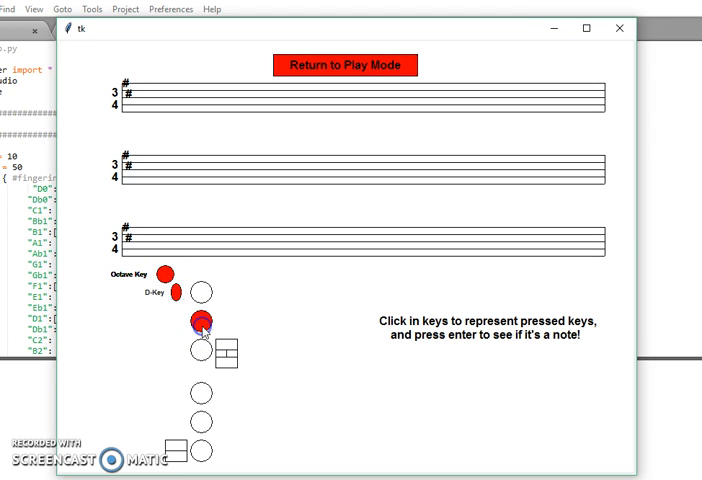
key("enter")
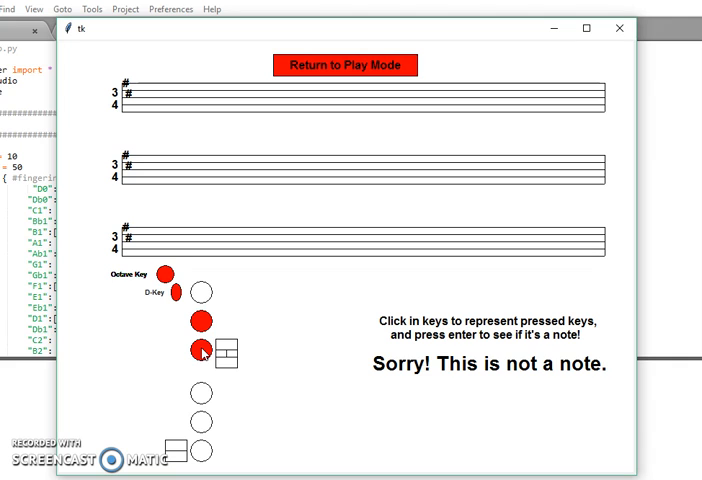
Step: Change the pressed keys and check again which note the fingering makes
left_click(198, 292)
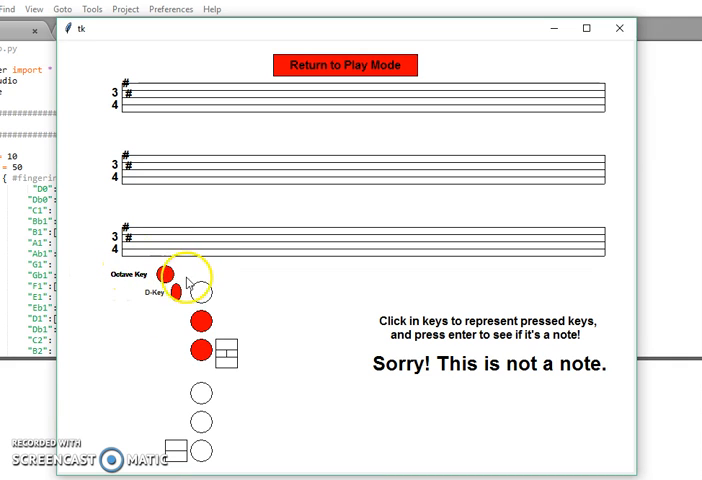
left_click(198, 292)
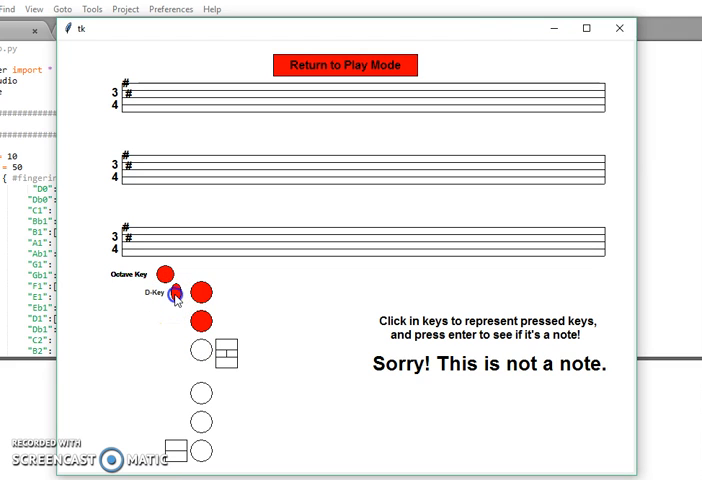
left_click(176, 294)
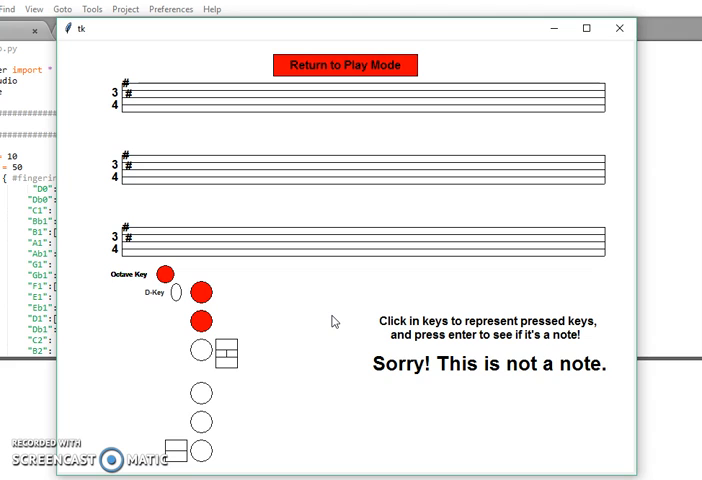
key("enter")
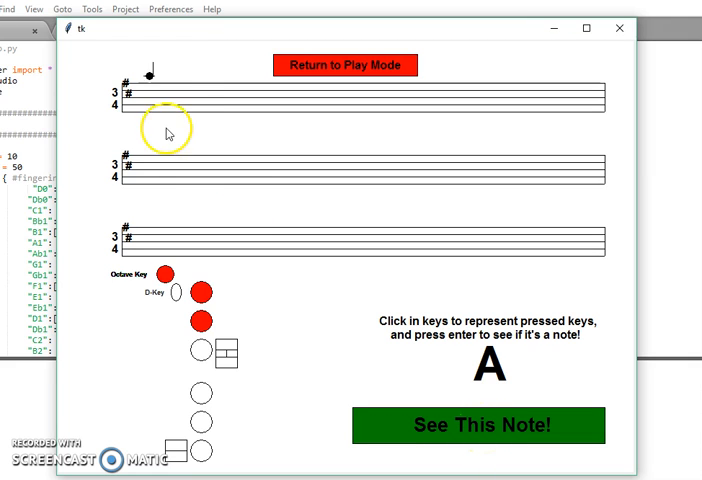
Step: Toggle the octave key on the A fingering, then return to Play Mode
left_click(168, 274)
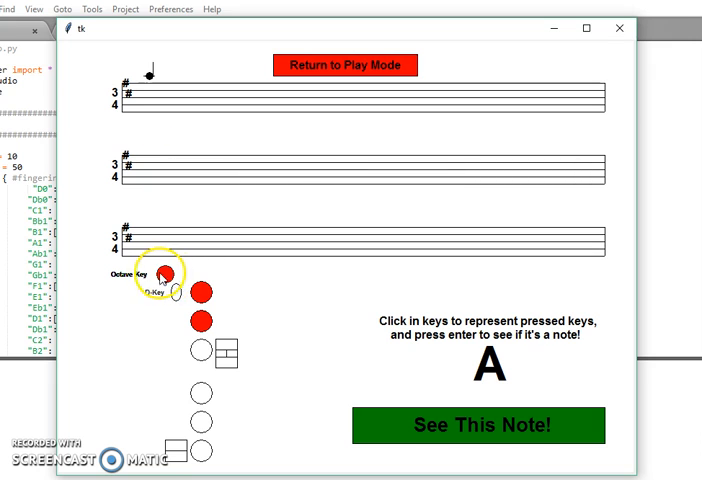
left_click(174, 292)
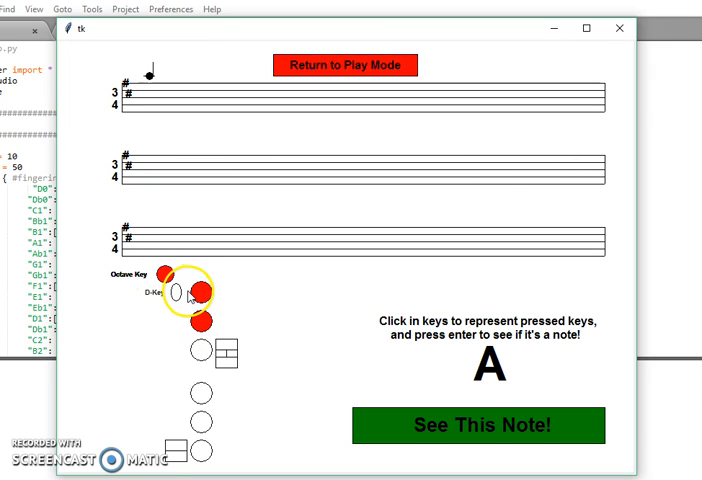
left_click(344, 64)
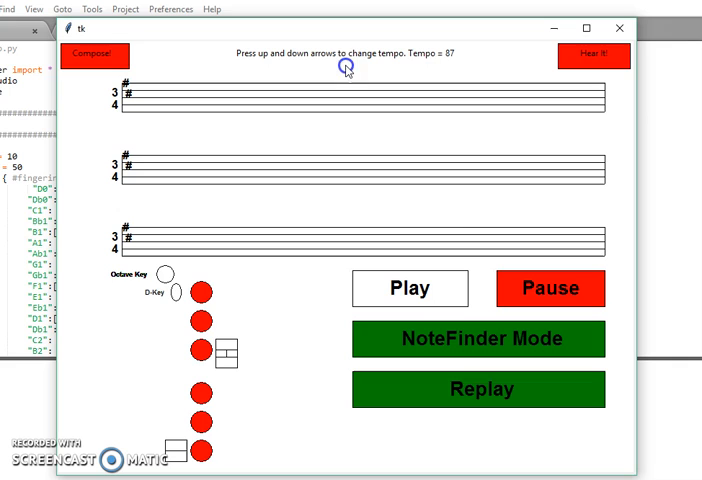